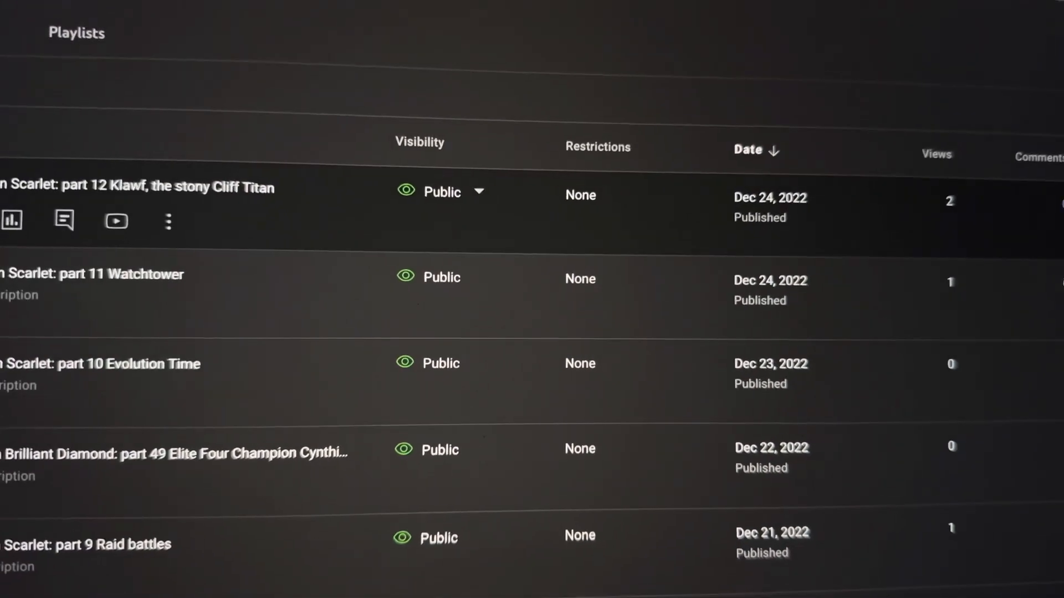
scroll(down, 3)
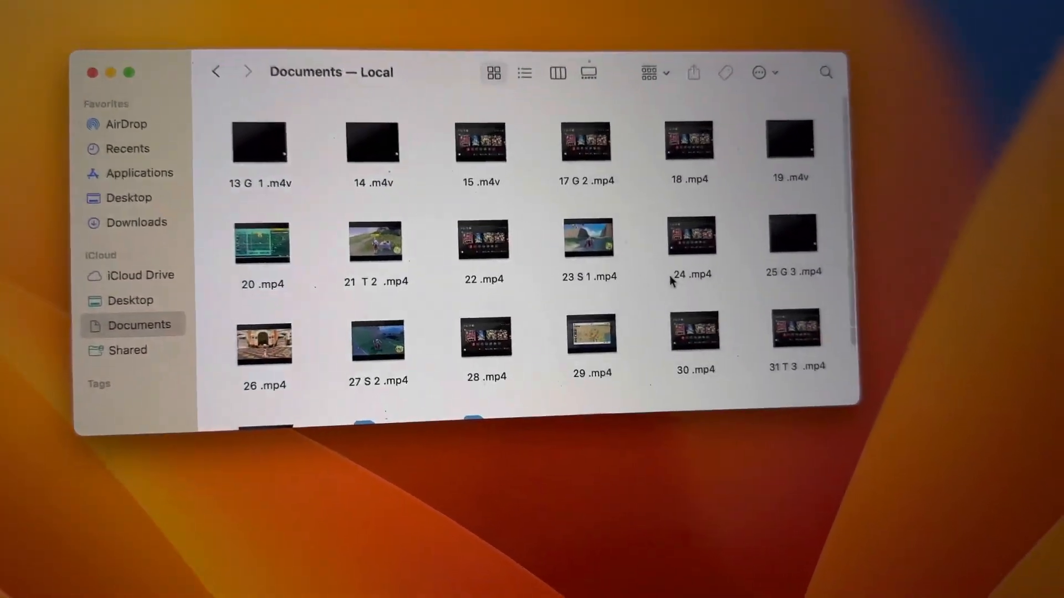
scroll(down, 3)
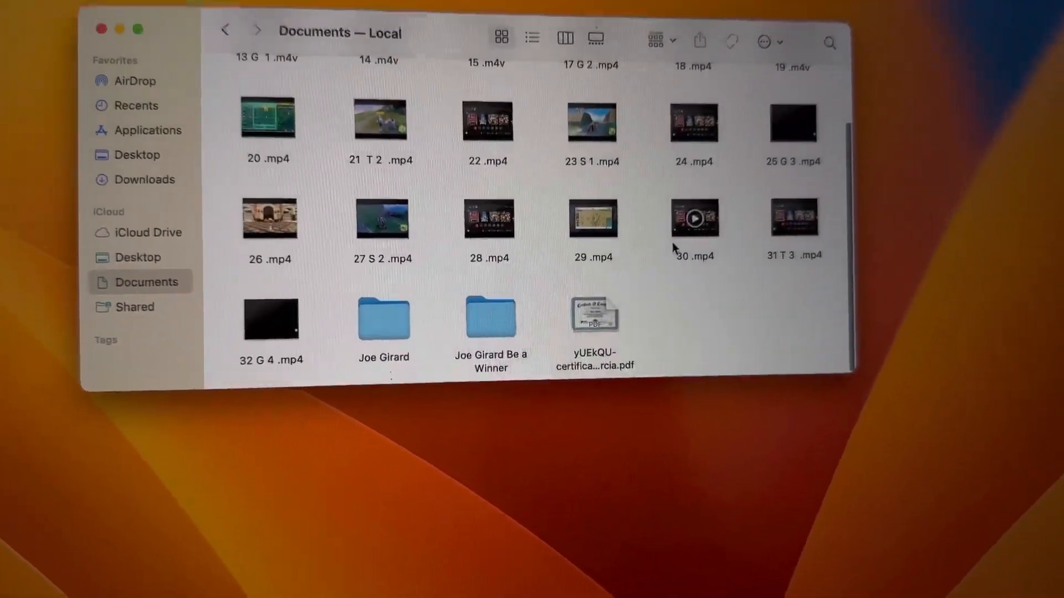